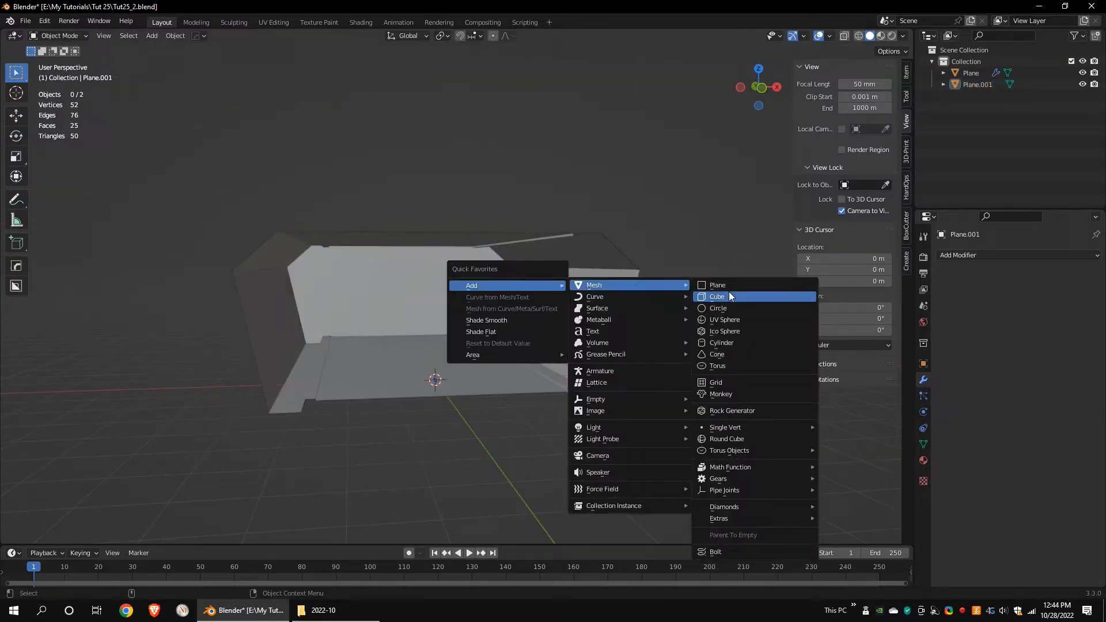
Step: Add a cube pillar with a Count 4 constant-offset Array and a Mirror modifier
left_click(717, 297)
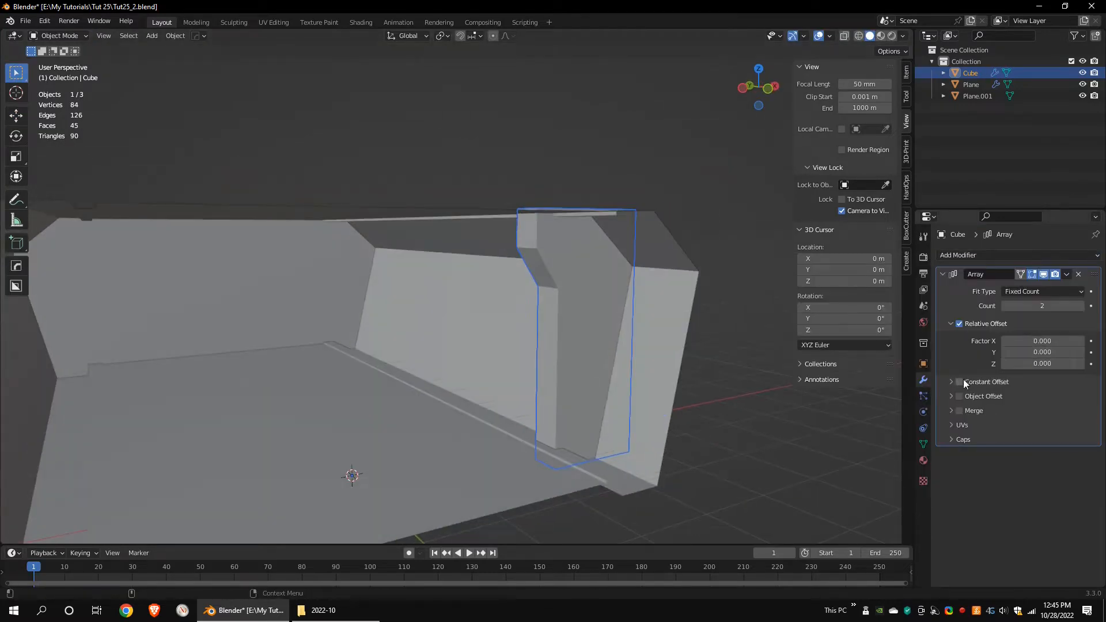
left_click(959, 382)
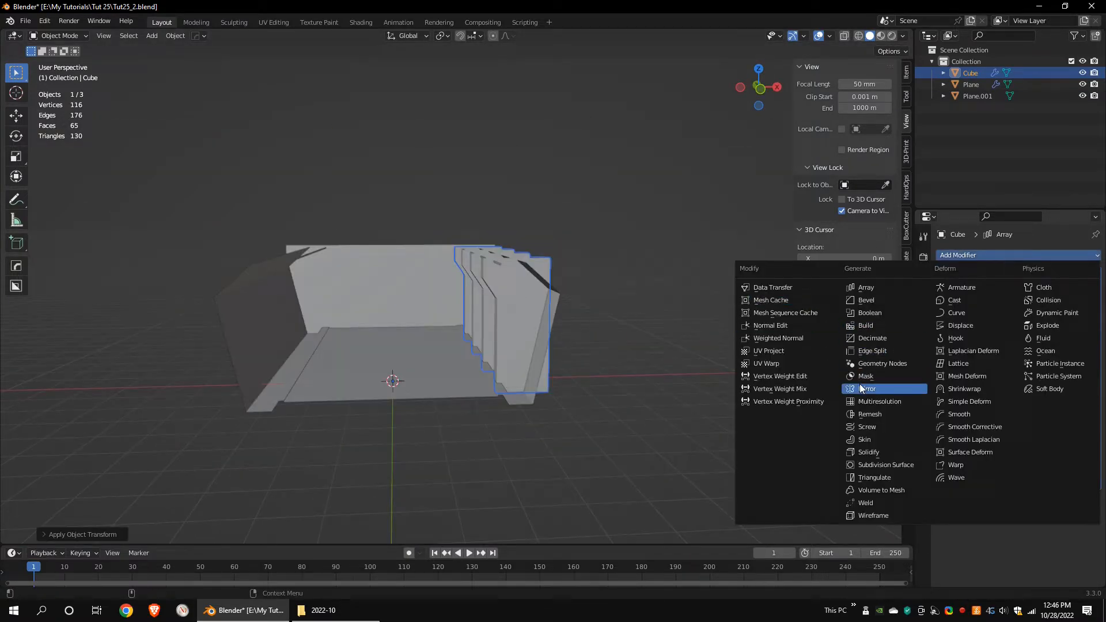
left_click(867, 388)
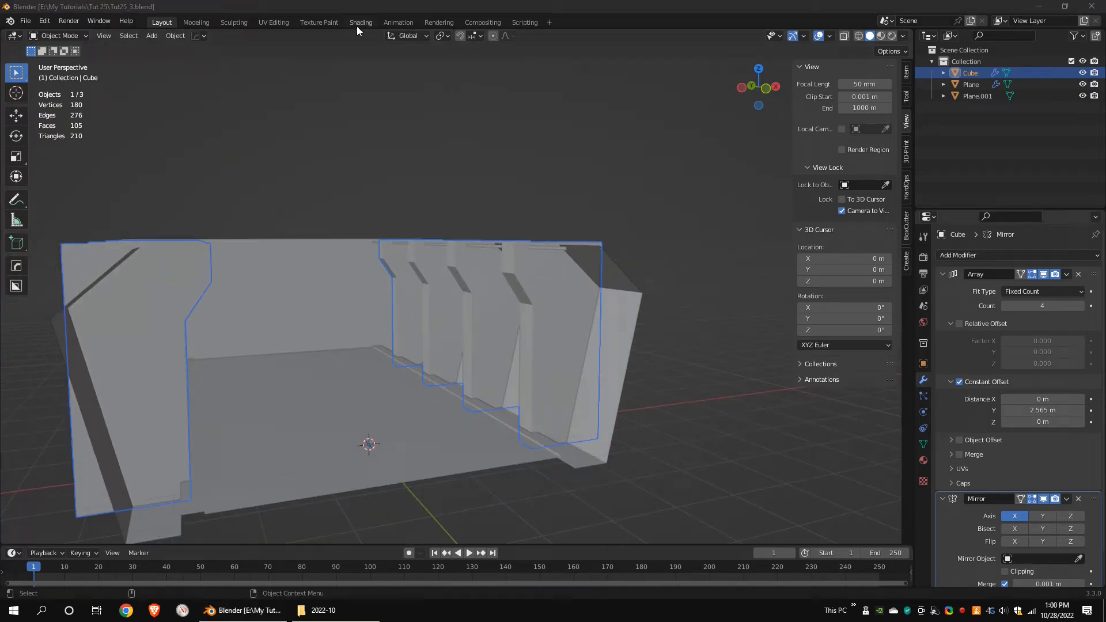
Step: In Shading, create a material named concrete and browse for an image texture
left_click(361, 22)
type("concrete")
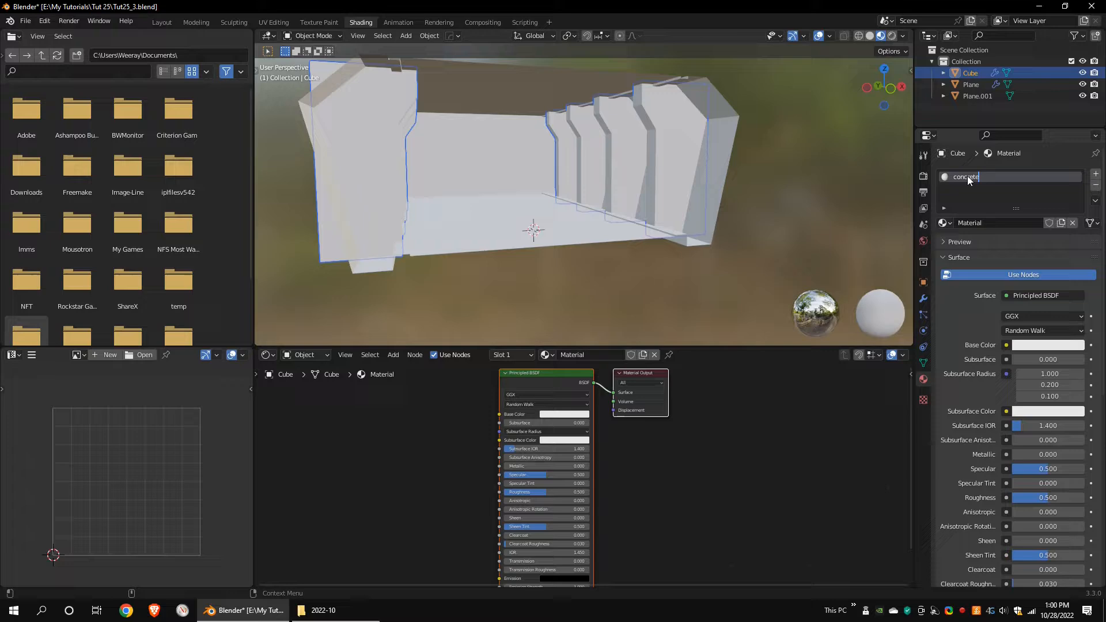
key("Tab")
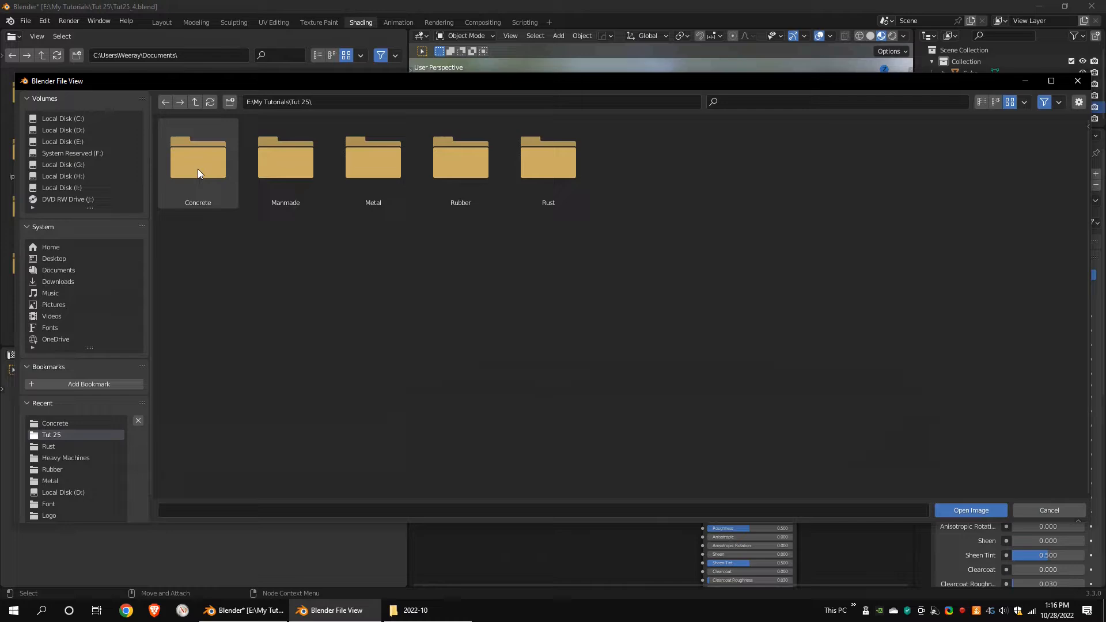
Step: Load a concrete image with ColorRamp-driven roughness, then add a knife-cut panel plane
left_click(971, 510)
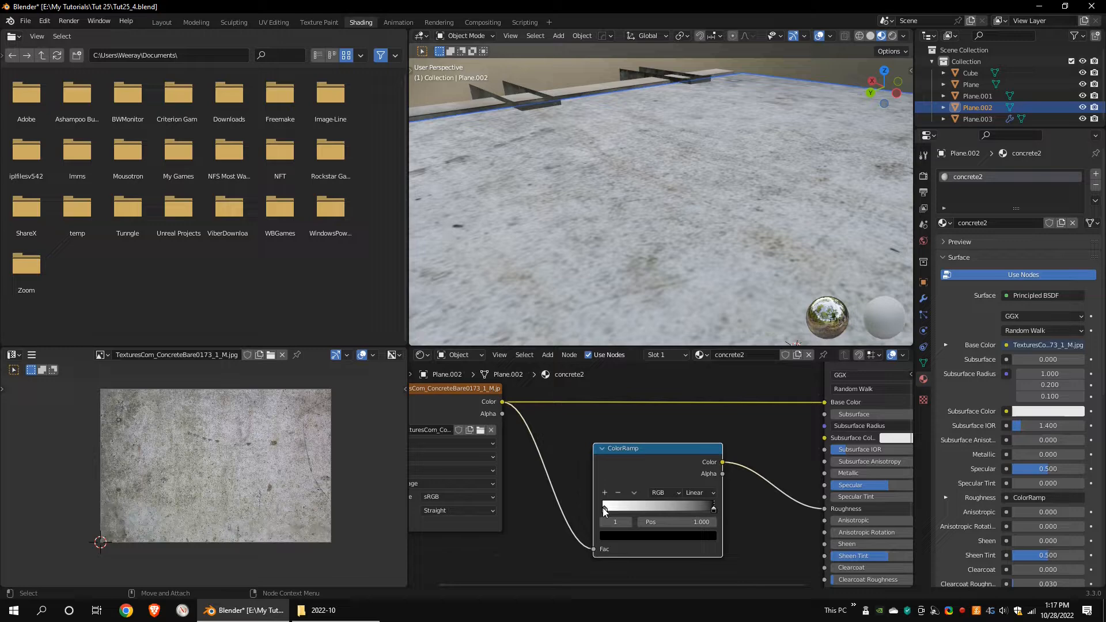
left_click_drag(713, 506, 663, 506)
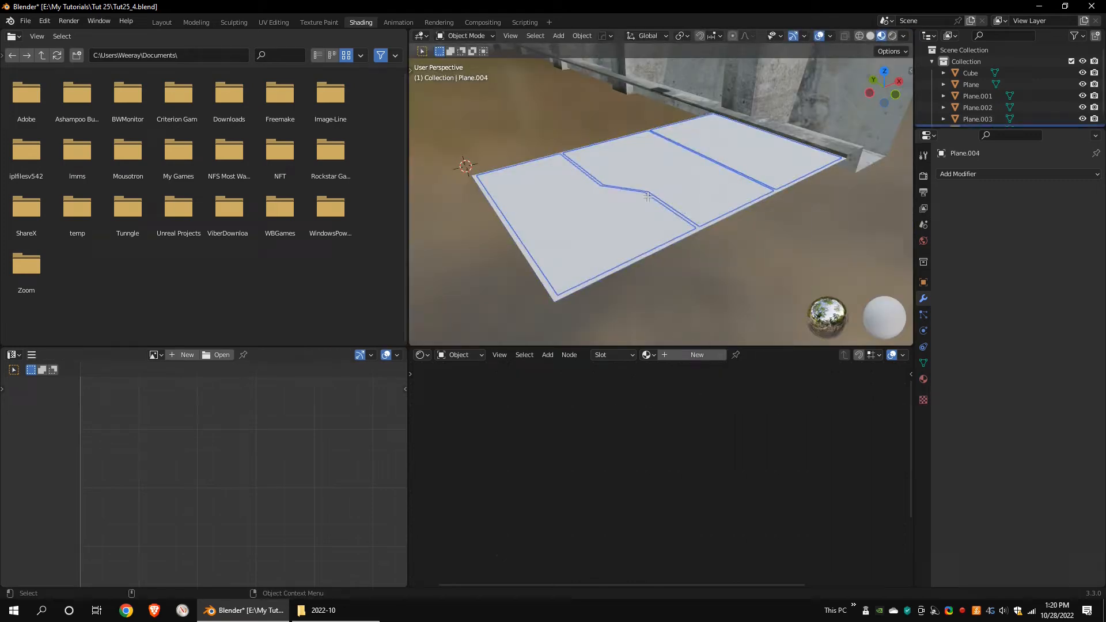
Step: Give the panel a metal material: bare-metal image, ColorRamp roughness, Metallic 1
key("Tab")
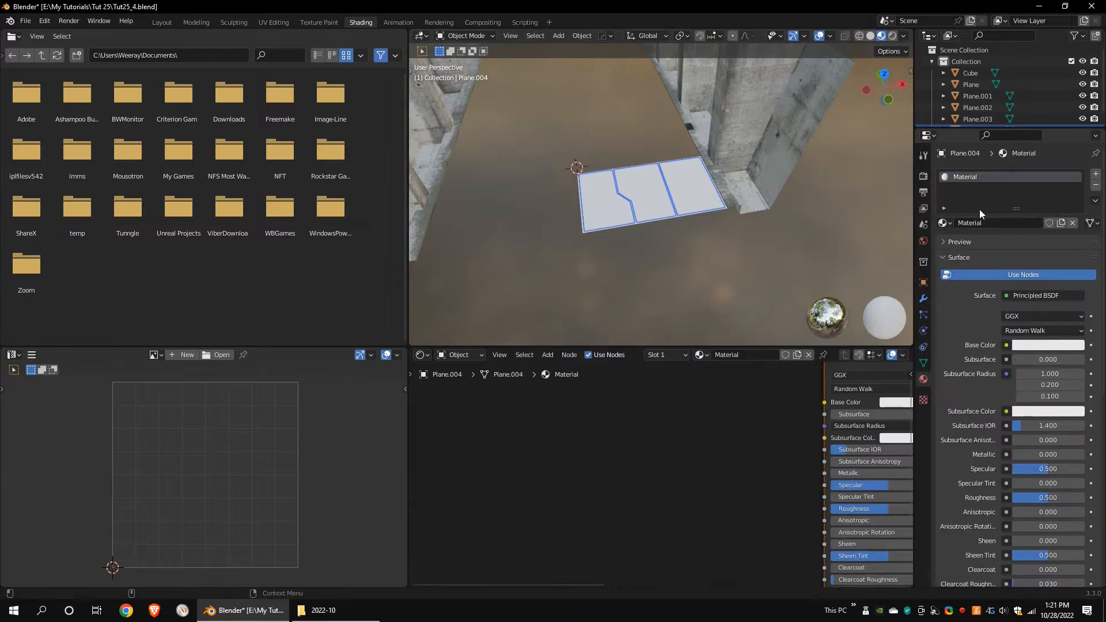
left_click(589, 504)
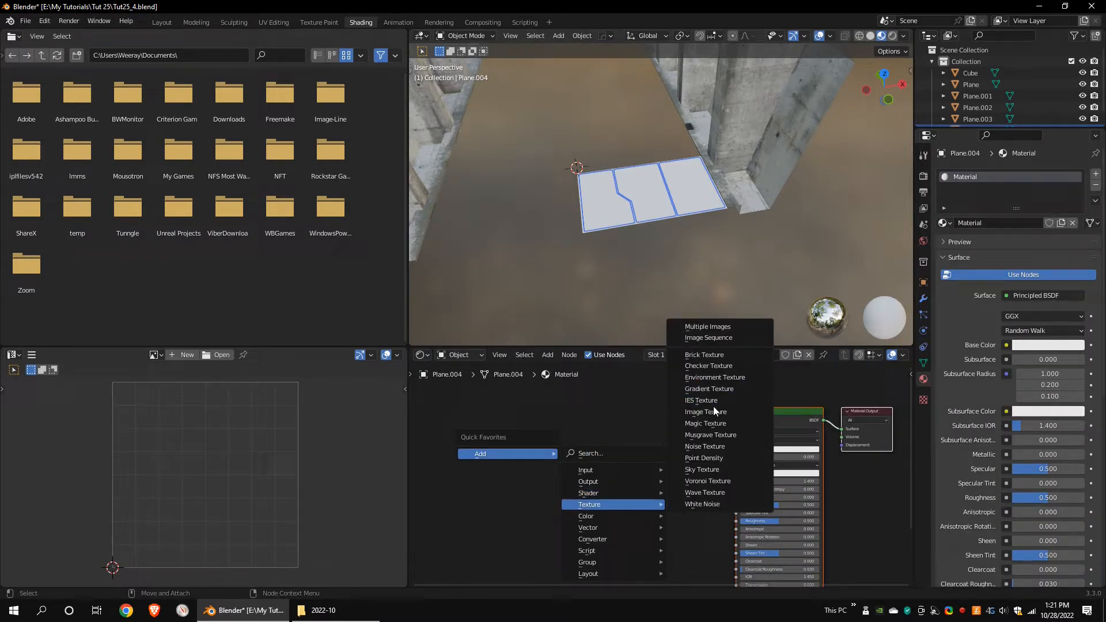
left_click(706, 411)
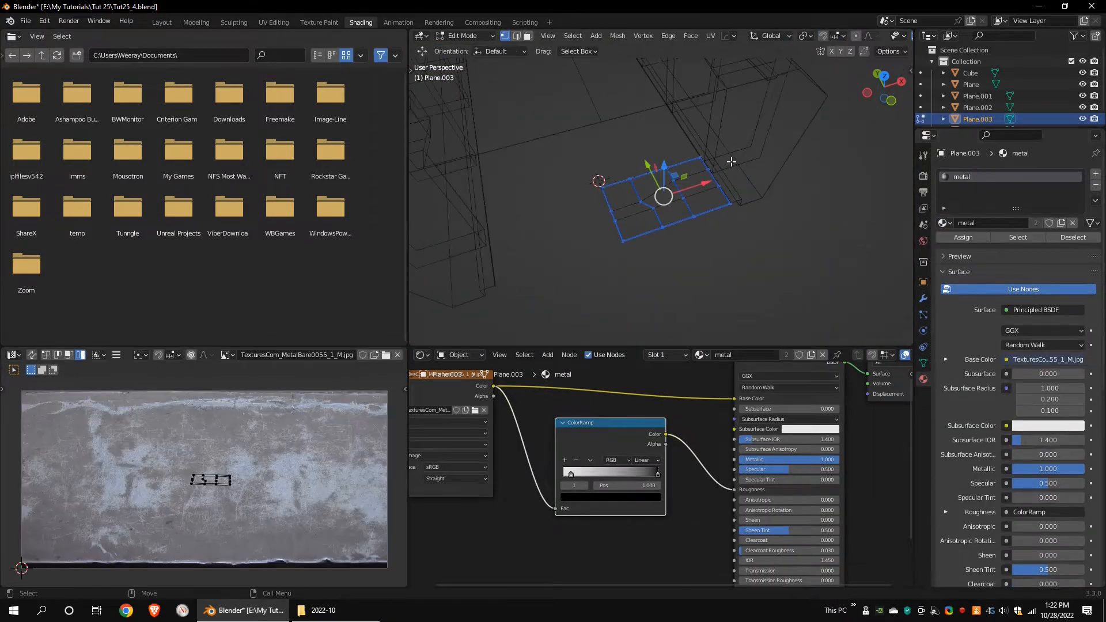
Step: Add an Array modifier (Count 7, Relative Offset Y 1) and a Mirror modifier to the panel
key("Tab")
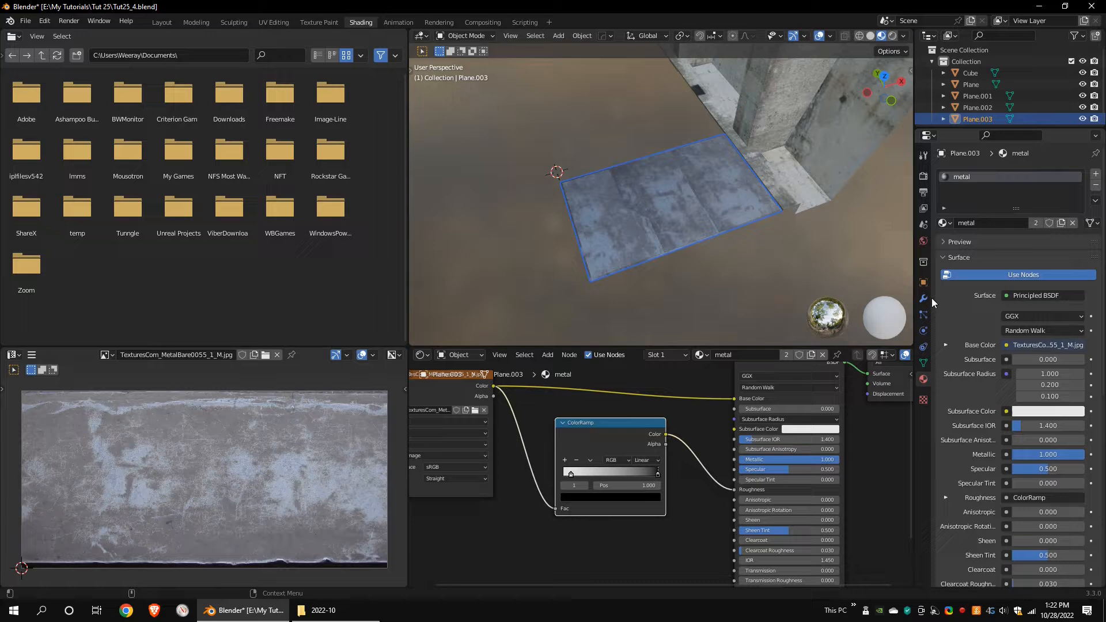
left_click(923, 298)
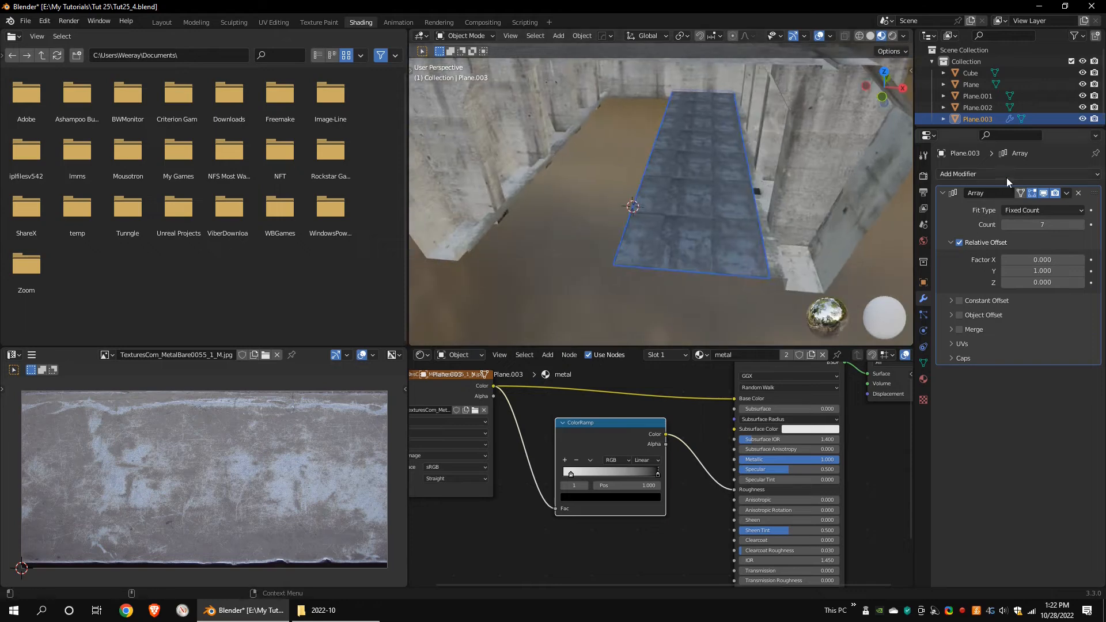
left_click(958, 174)
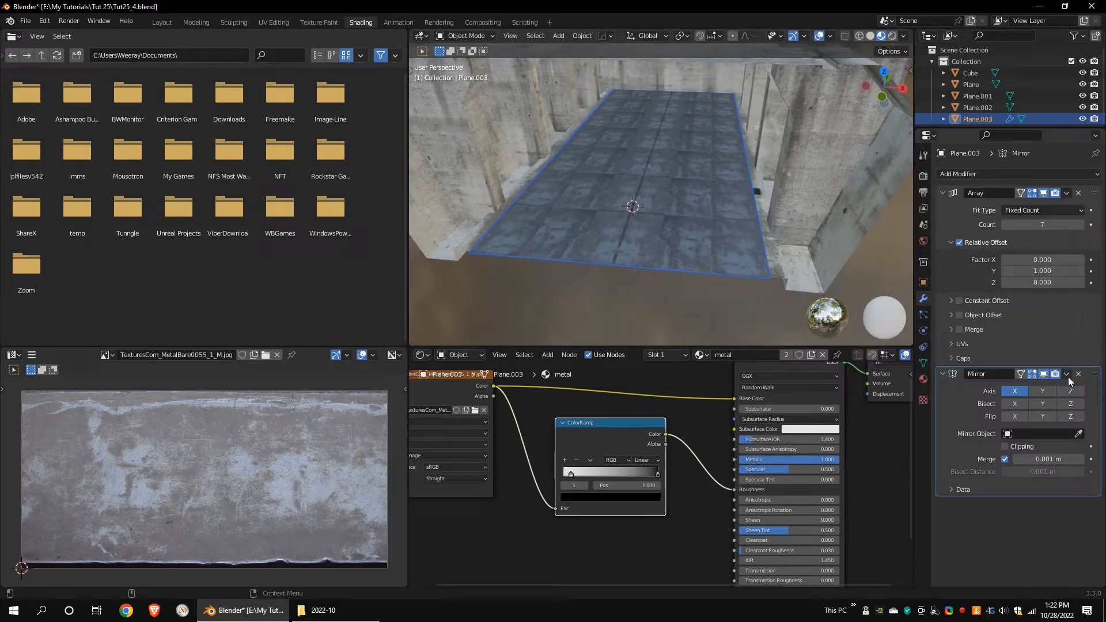
key("Tab")
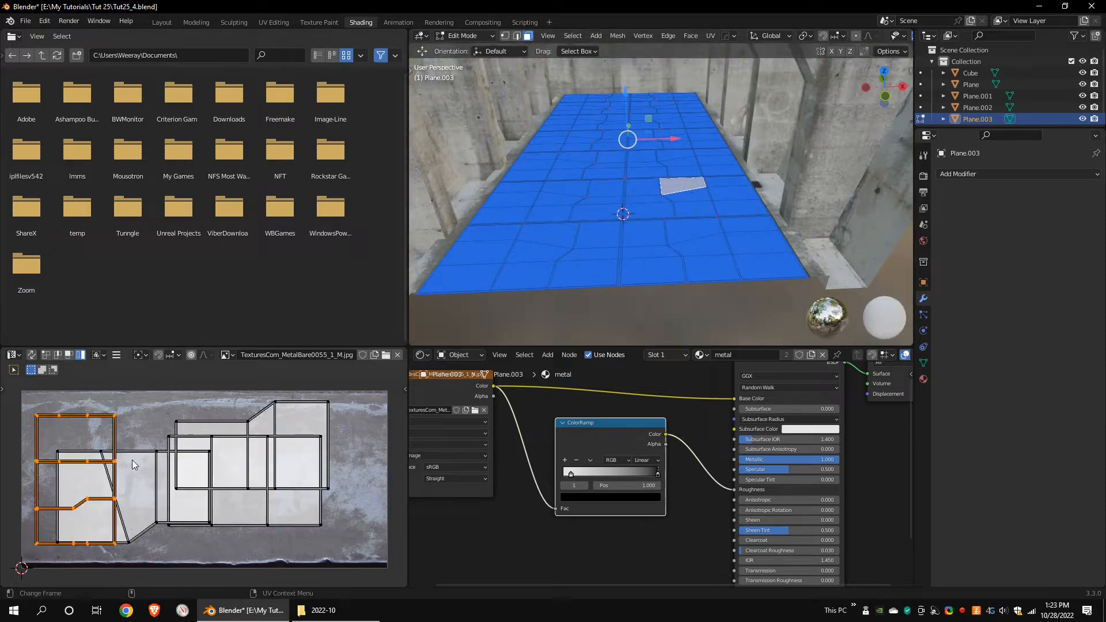
Step: Reposition the panel UVs on the metal texture, then add a beveled black cube fixture
left_click_drag(91, 459, 212, 437)
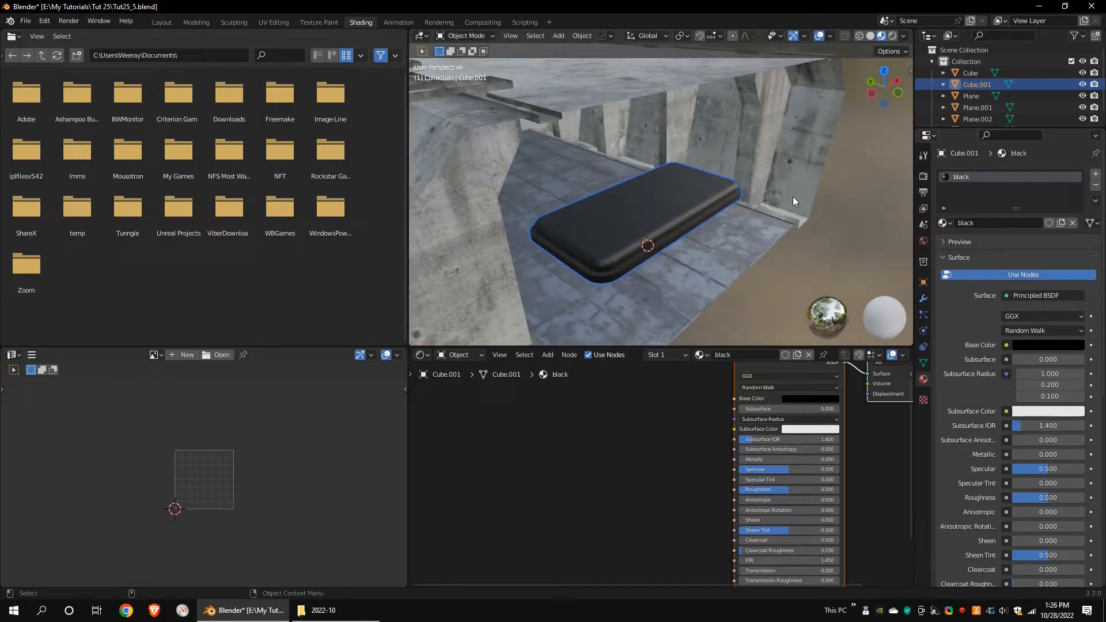
Step: Inset the fixture top with a strength-10 emission material and add a smaller copy
key("Tab")
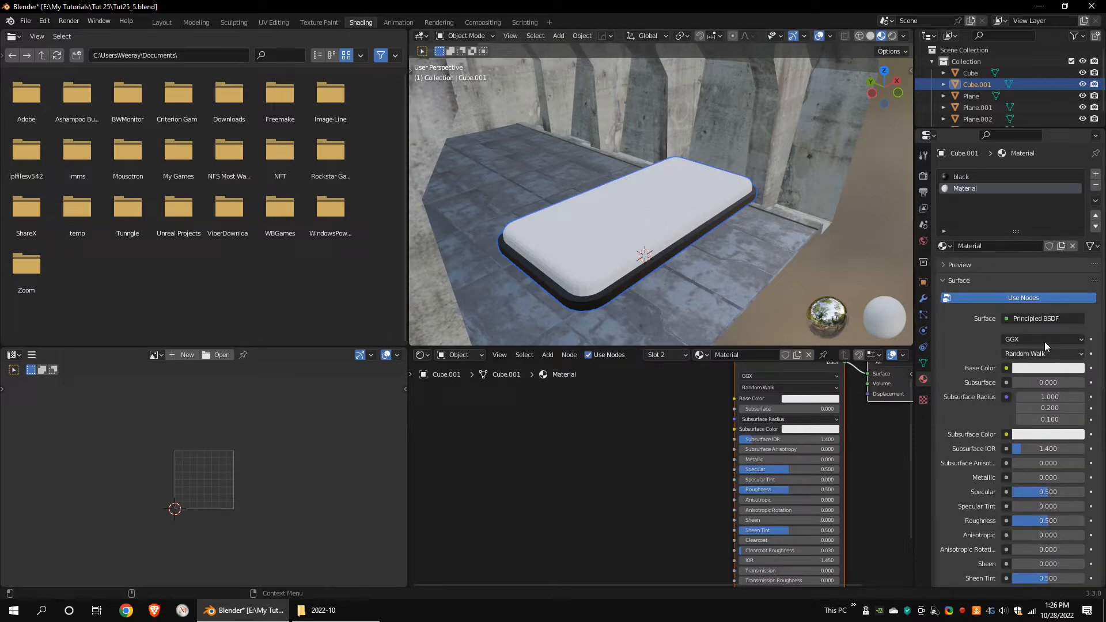
left_click(1042, 319)
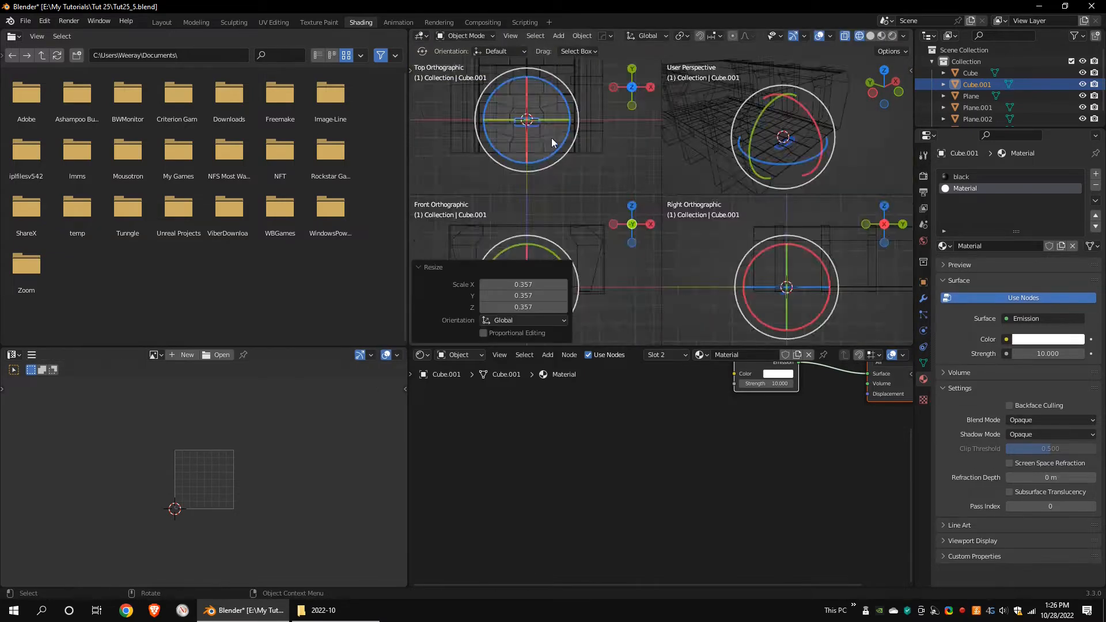
left_click(162, 22)
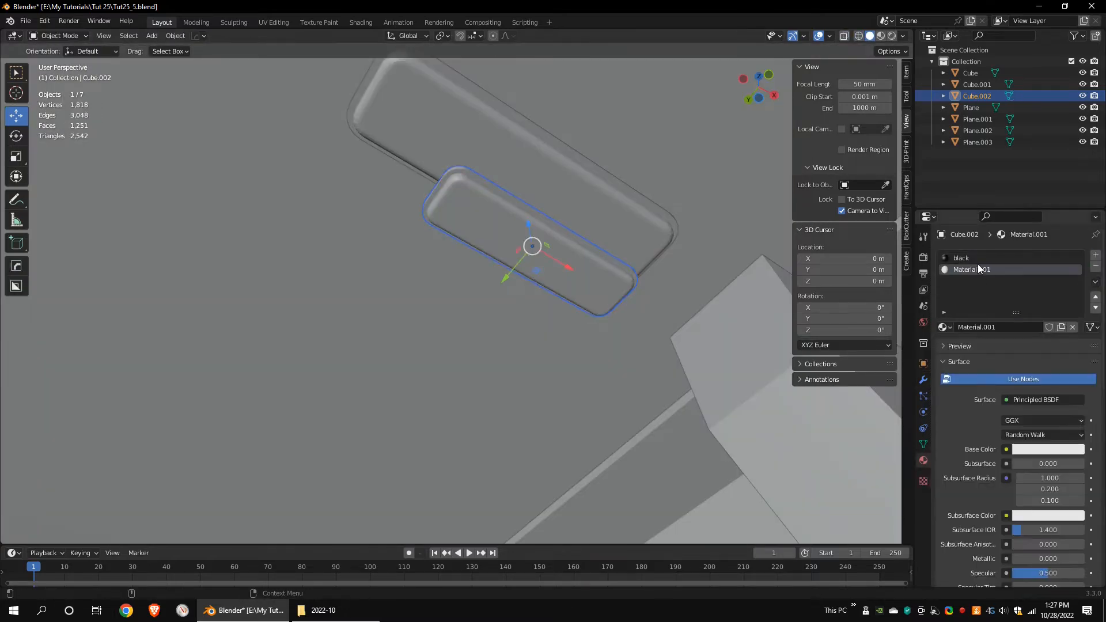
Step: Add Weighted Normals, Array Count 4 with Relative Offset Y 7.69, and X Mirror to fixtures
left_click(1036, 400)
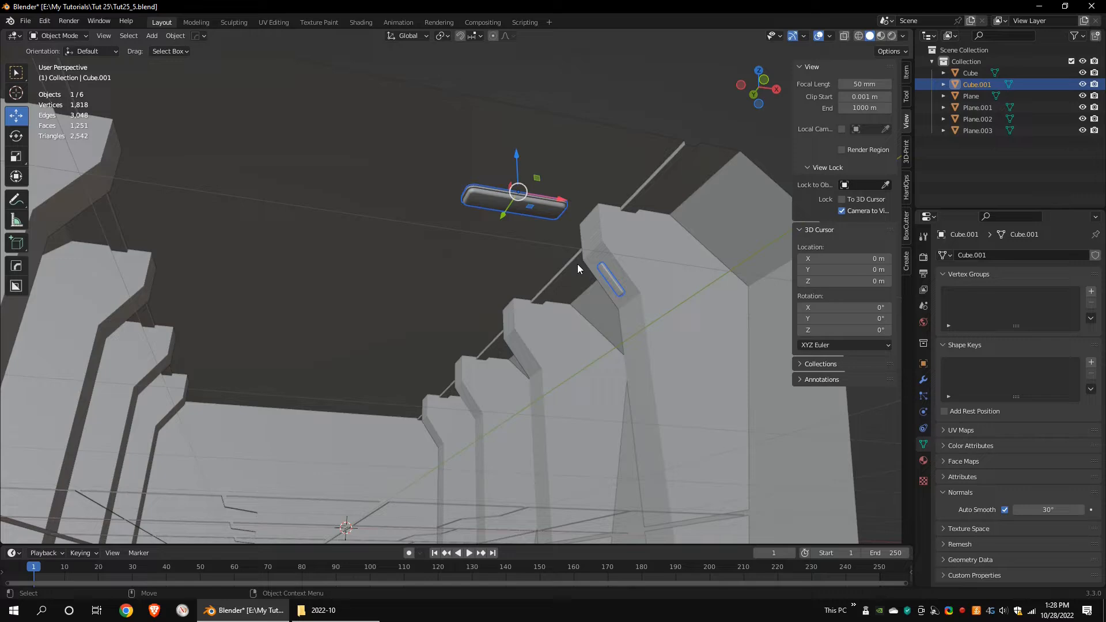
left_click(958, 256)
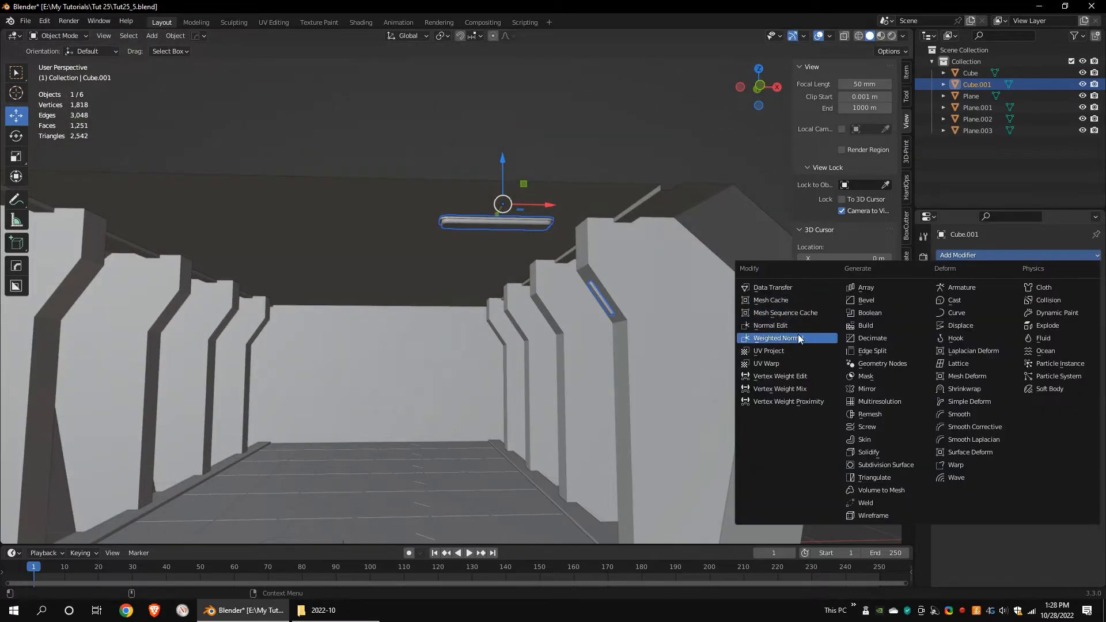
left_click(775, 338)
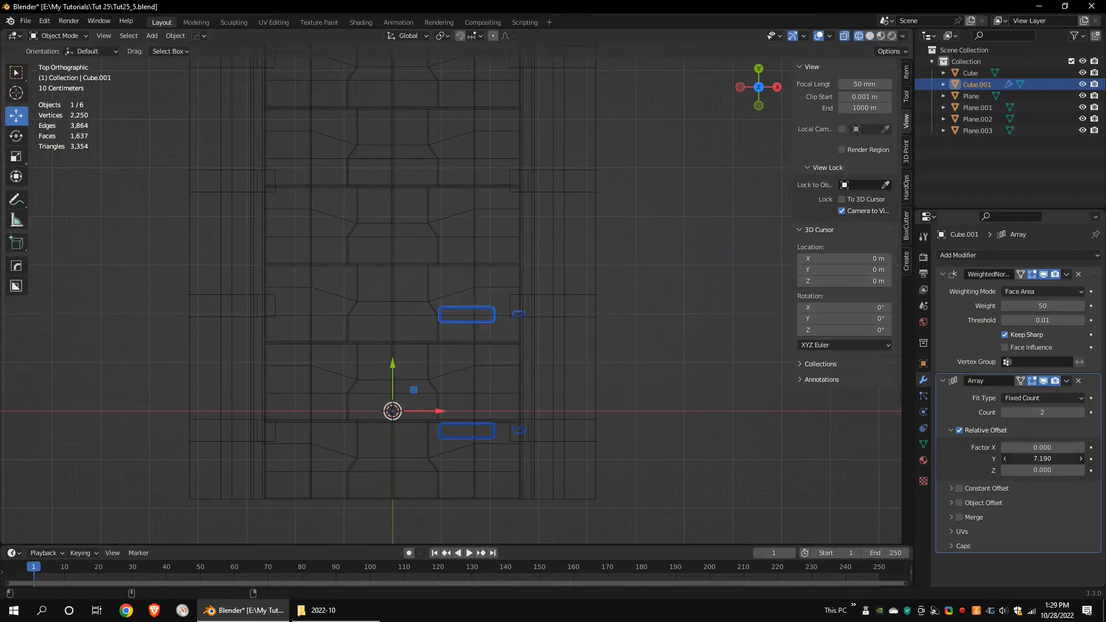
left_click(958, 256)
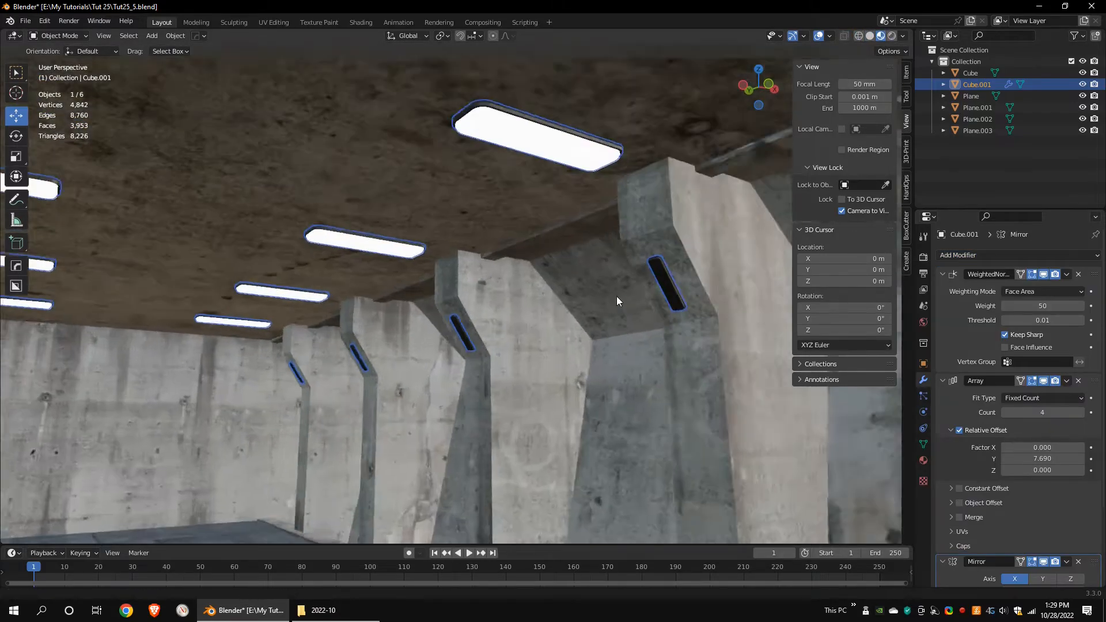
key("Tab")
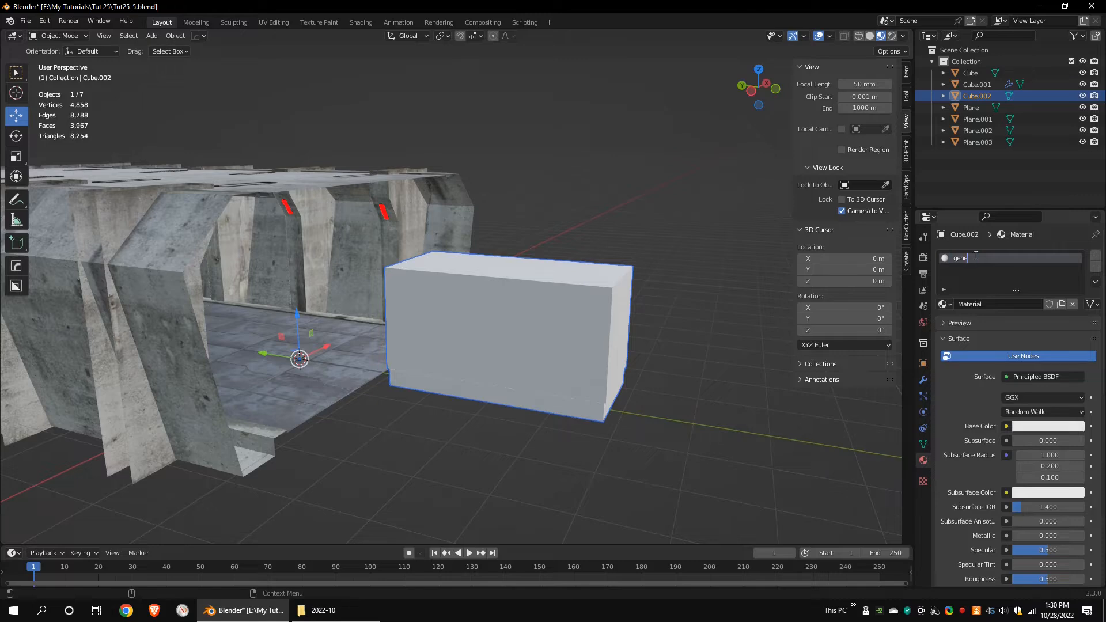
Step: Add a box cube with a new named material and open the image texture browser
left_click(360, 22)
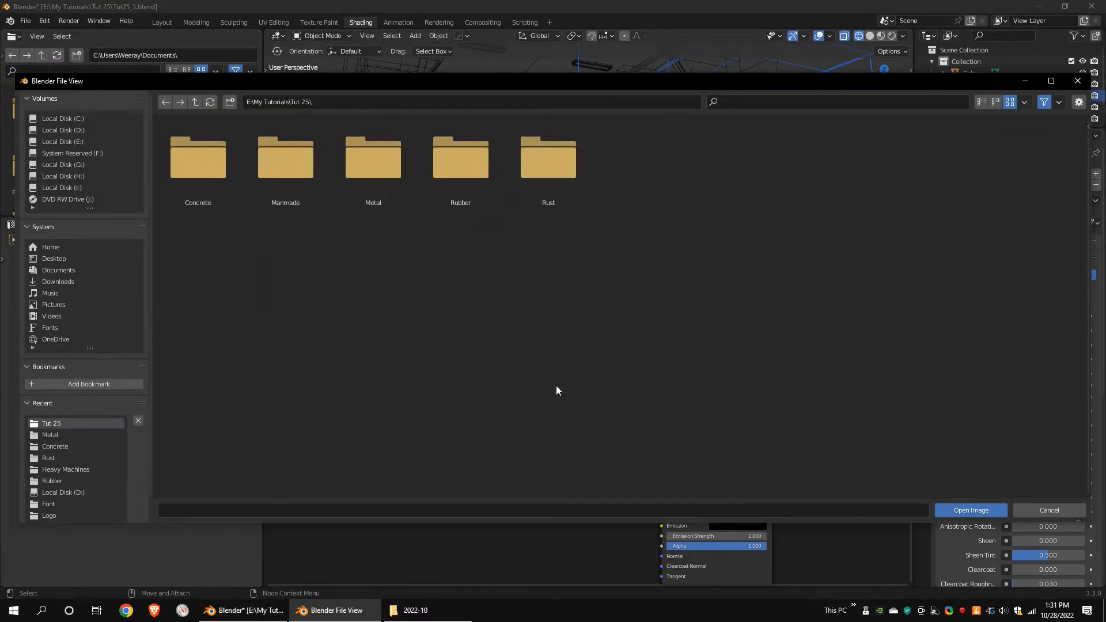
Step: Texture the box with the heavy machinery image, scale it to 1.13, and add a cylinder
left_click(971, 510)
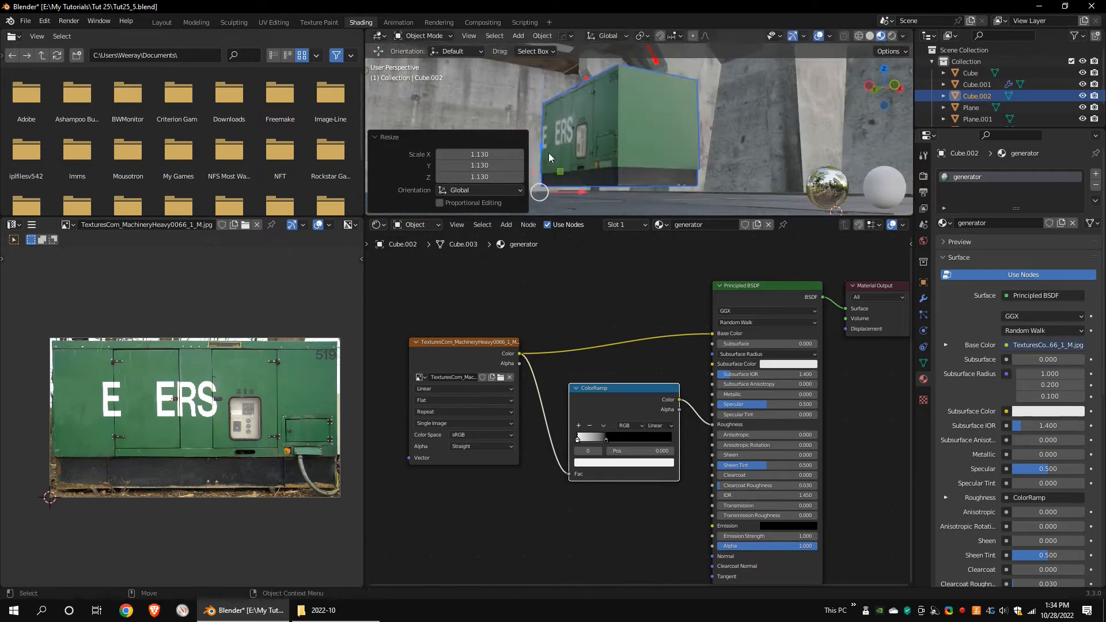
left_click(162, 22)
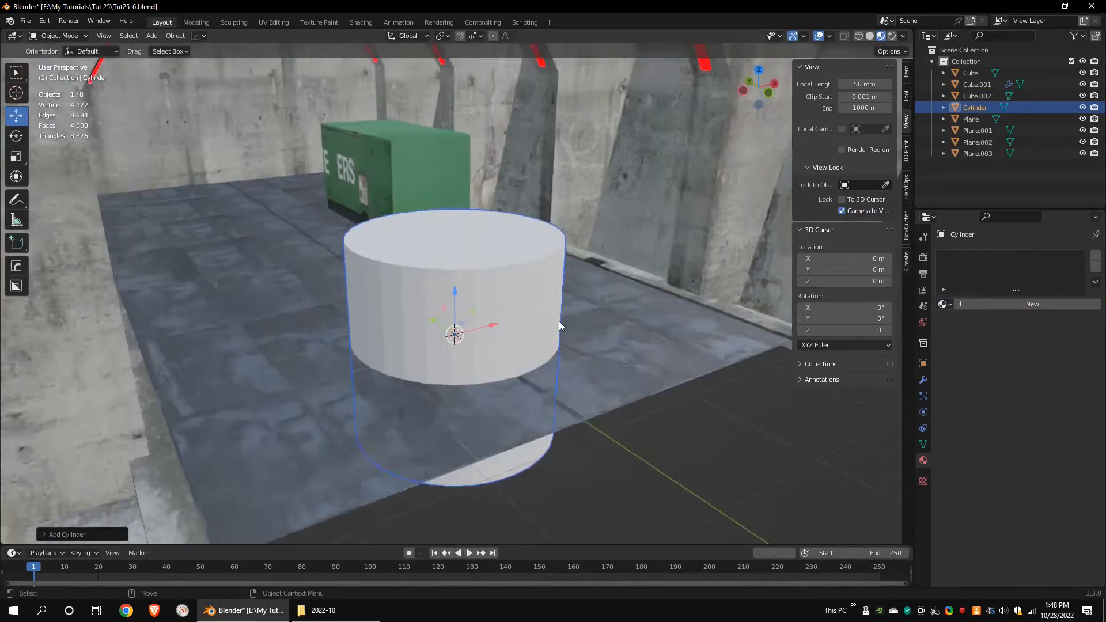
Step: Model the cylinder into a bent pipe with raised ring collars and place it against the wall
key("Tab")
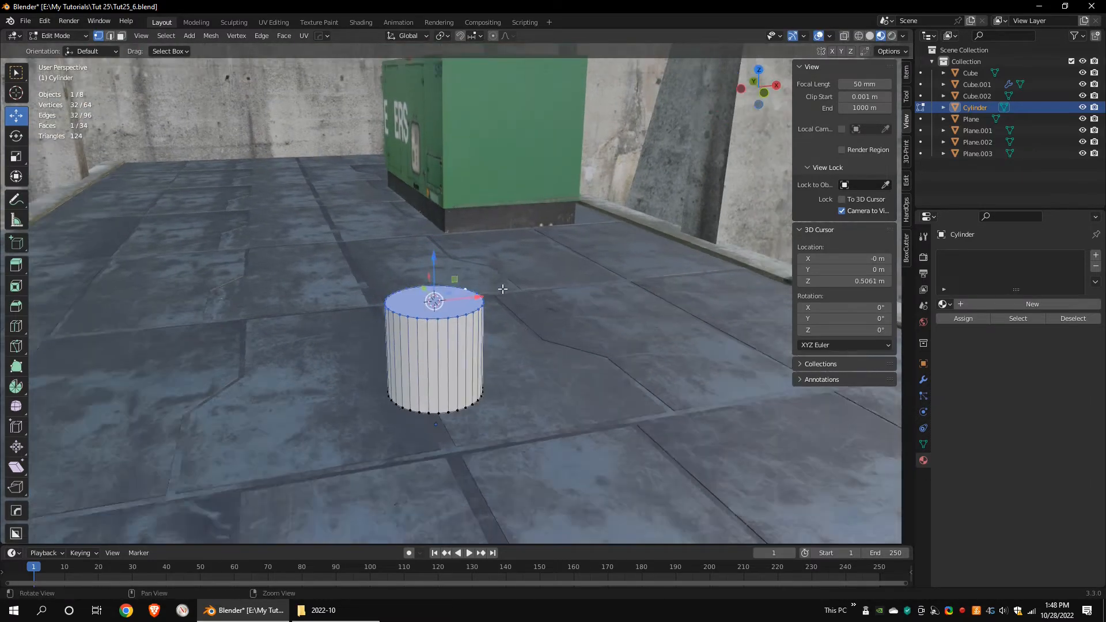
left_click(15, 386)
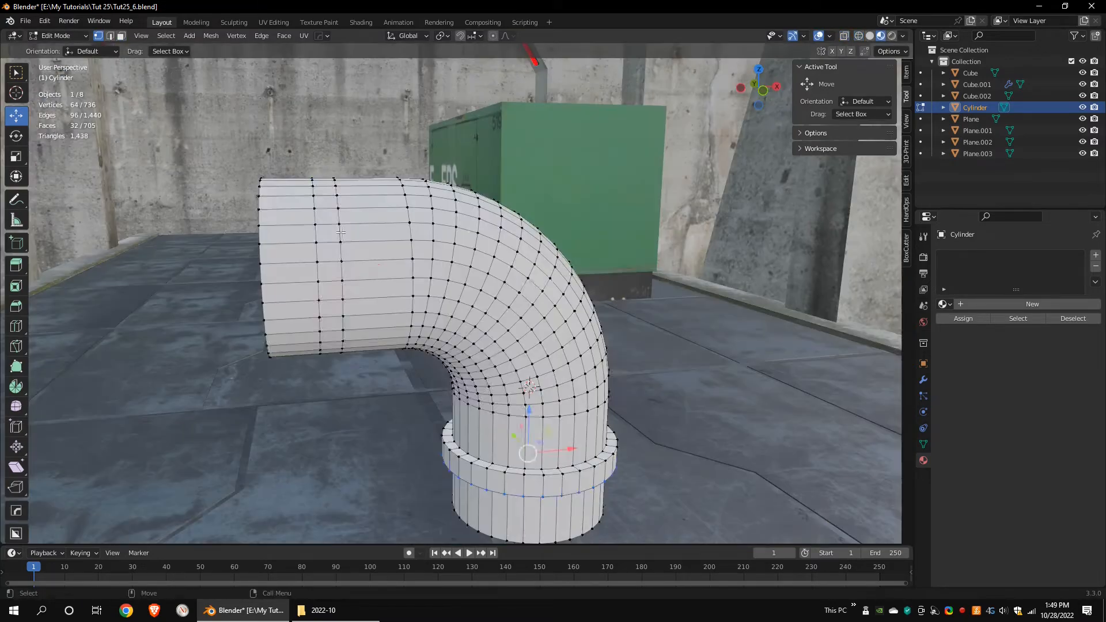
key("KP_1")
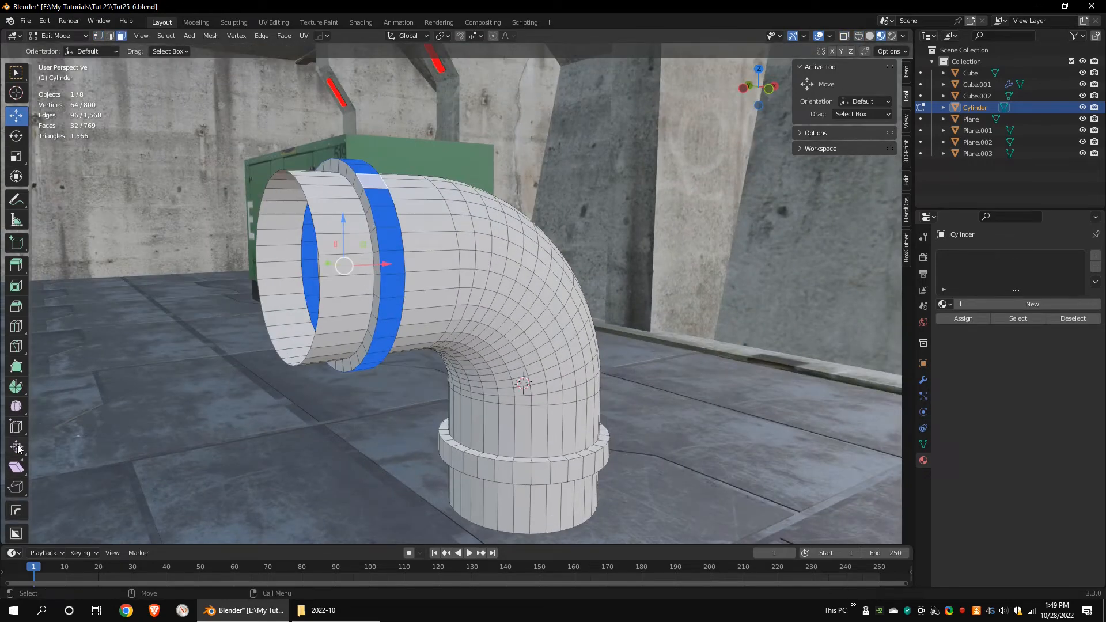
left_click(16, 447)
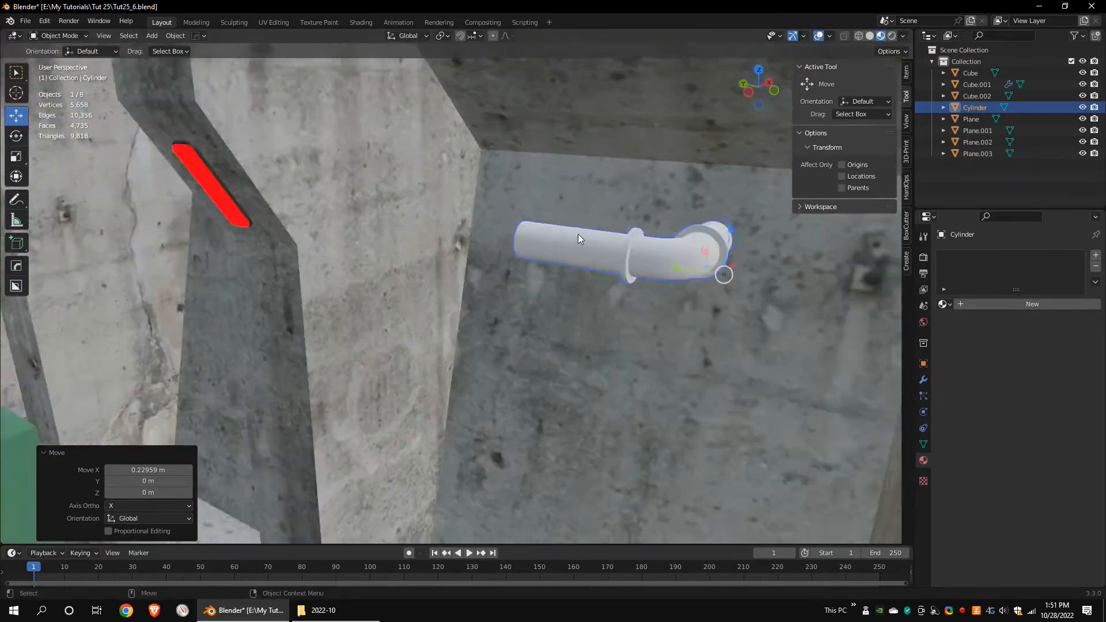
Step: Duplicate the pipe along the corridor walls, adding a vertical copy beside the generator
key("Tab")
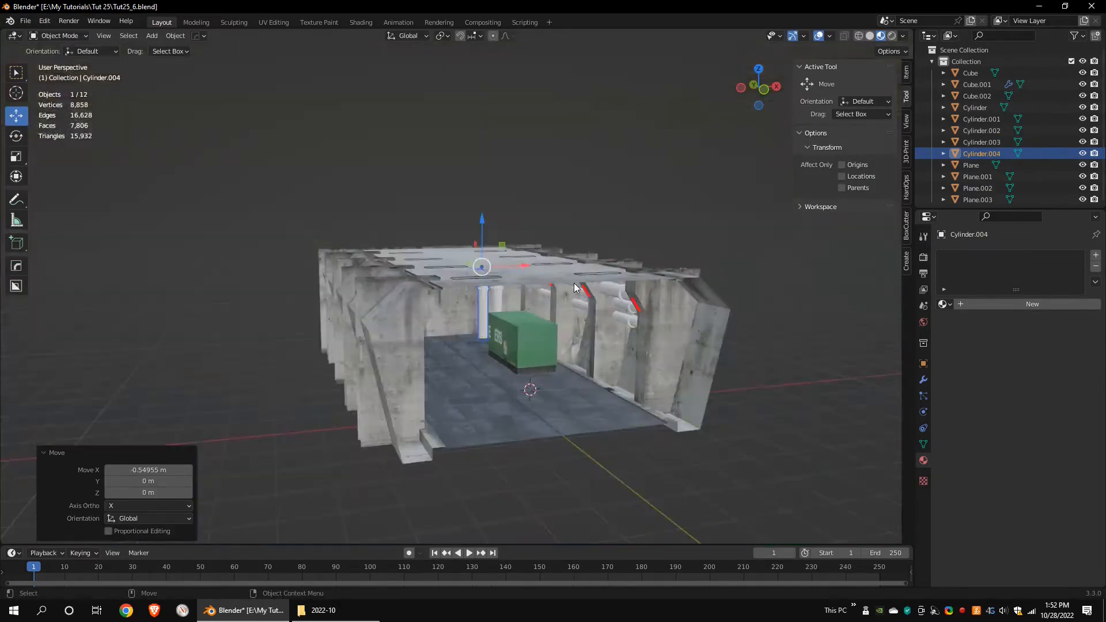
left_click(361, 22)
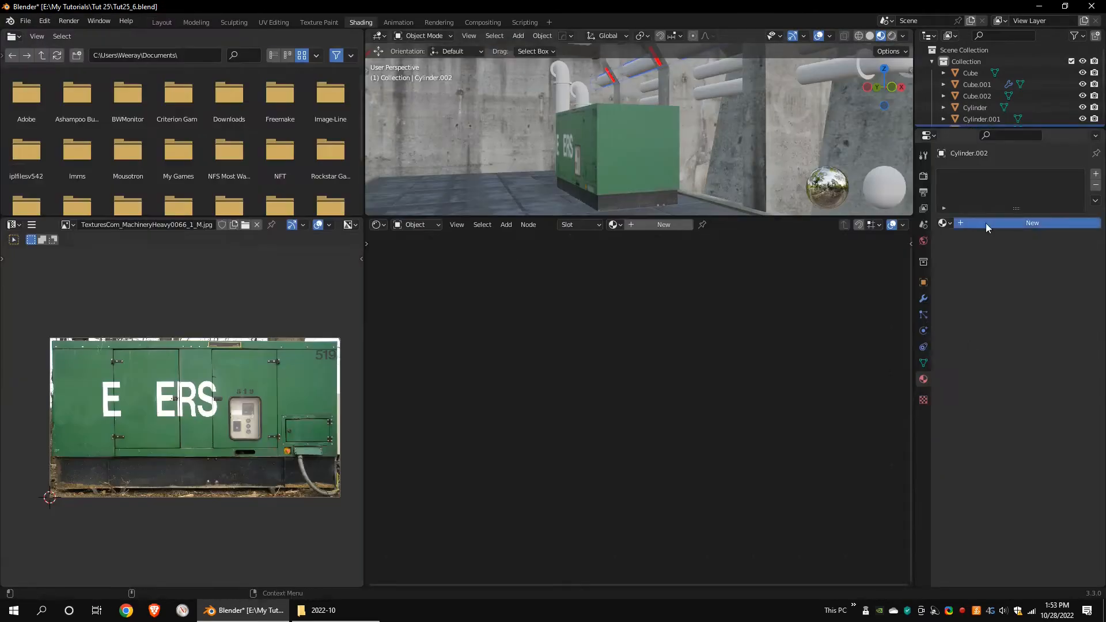
Step: Create material pipes1 with a RustLeak image Base Color and ColorRamp-driven roughness
left_click(1033, 223)
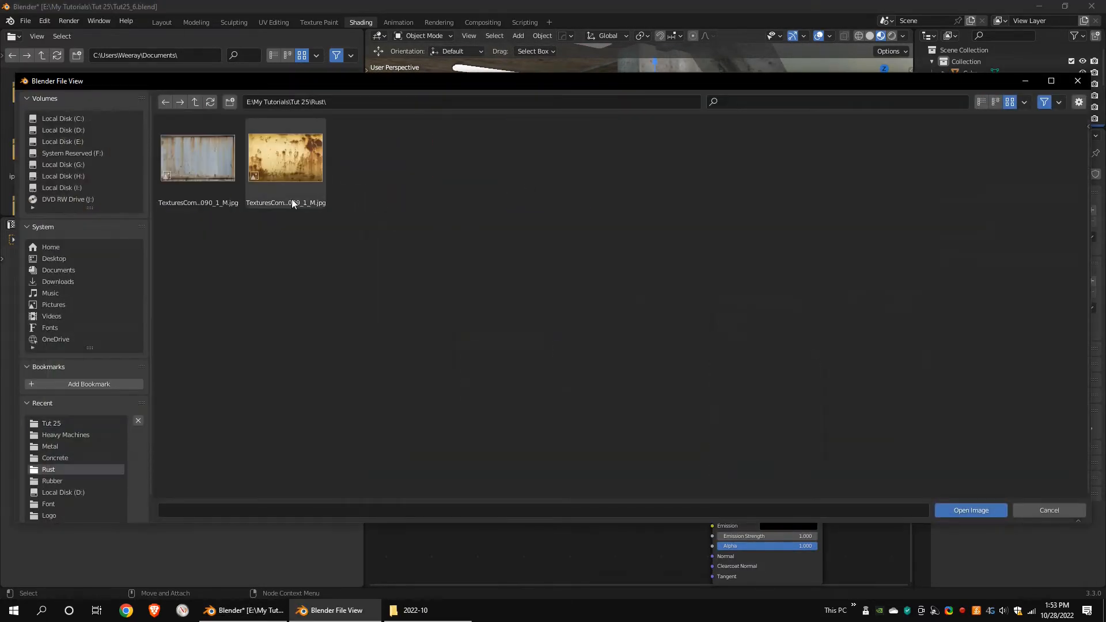
left_click(971, 510)
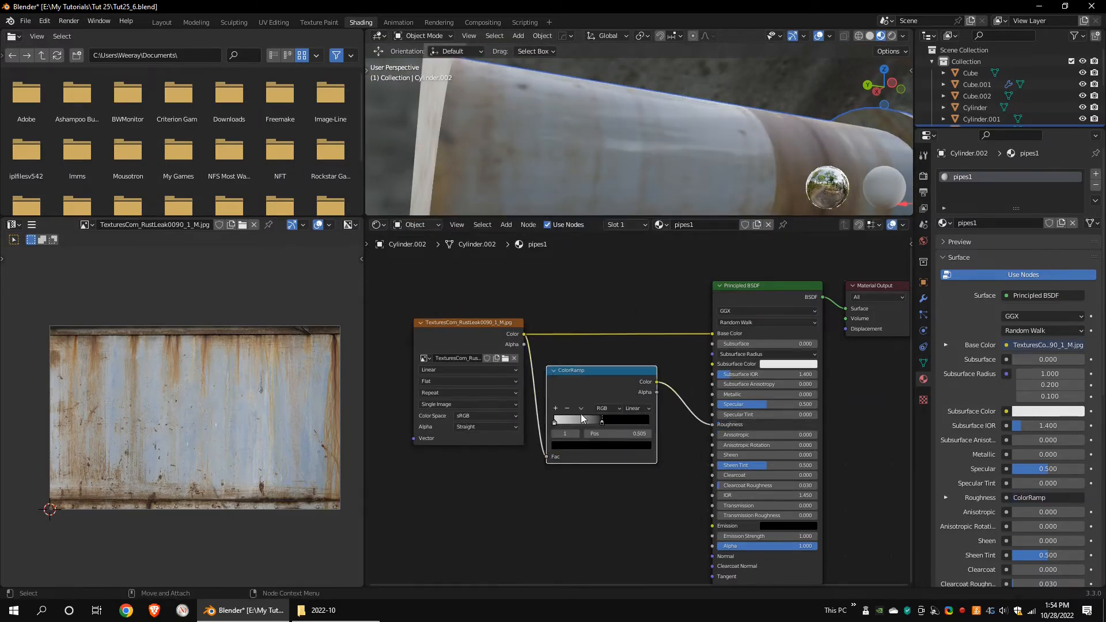
left_click_drag(602, 420, 626, 420)
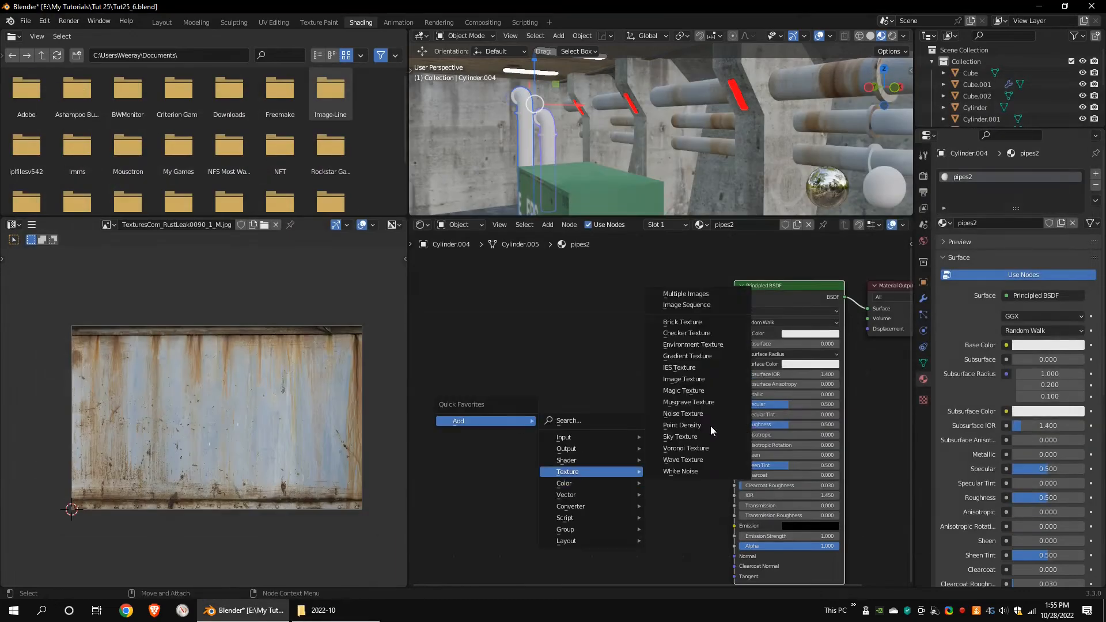
Step: Give pipes2 a RustPaint image texture with ColorRamp roughness for the vertical pipes
left_click(684, 380)
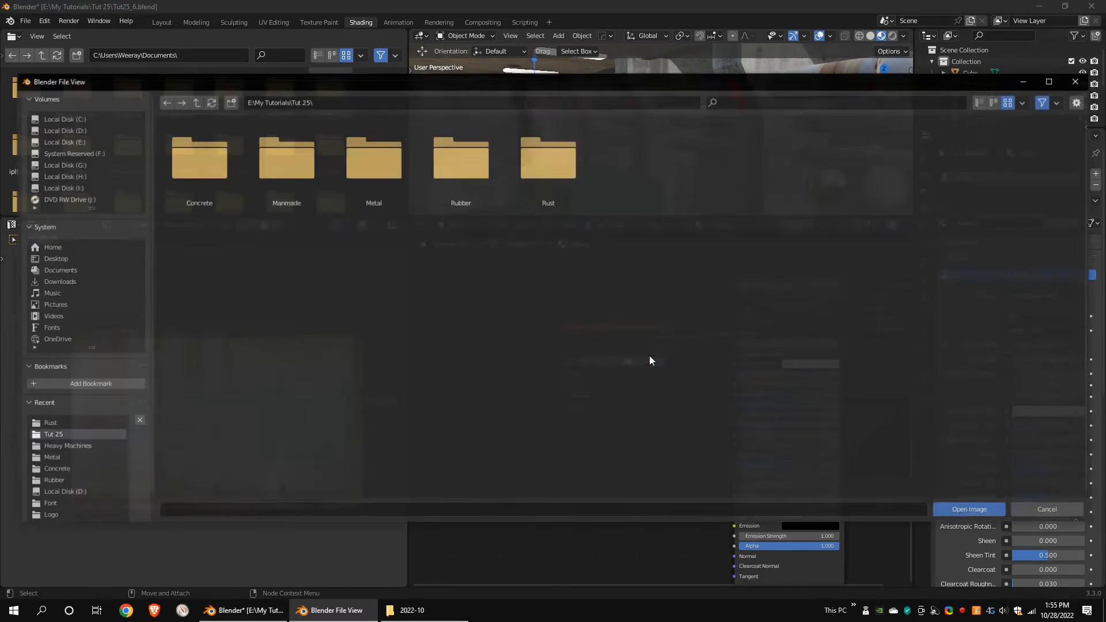
left_click(969, 509)
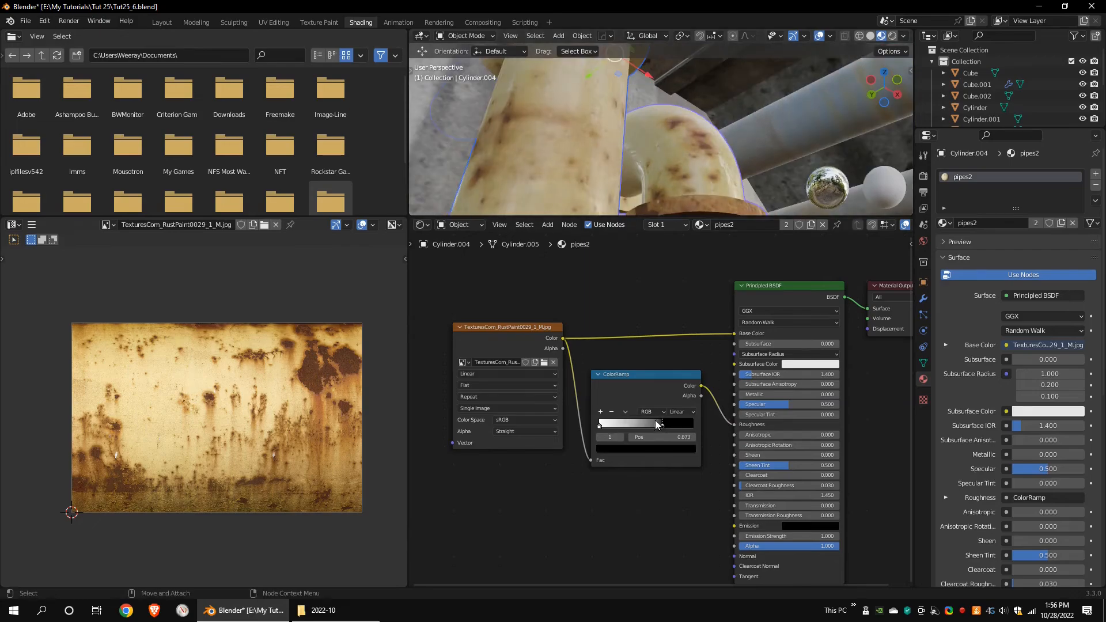
left_click(162, 22)
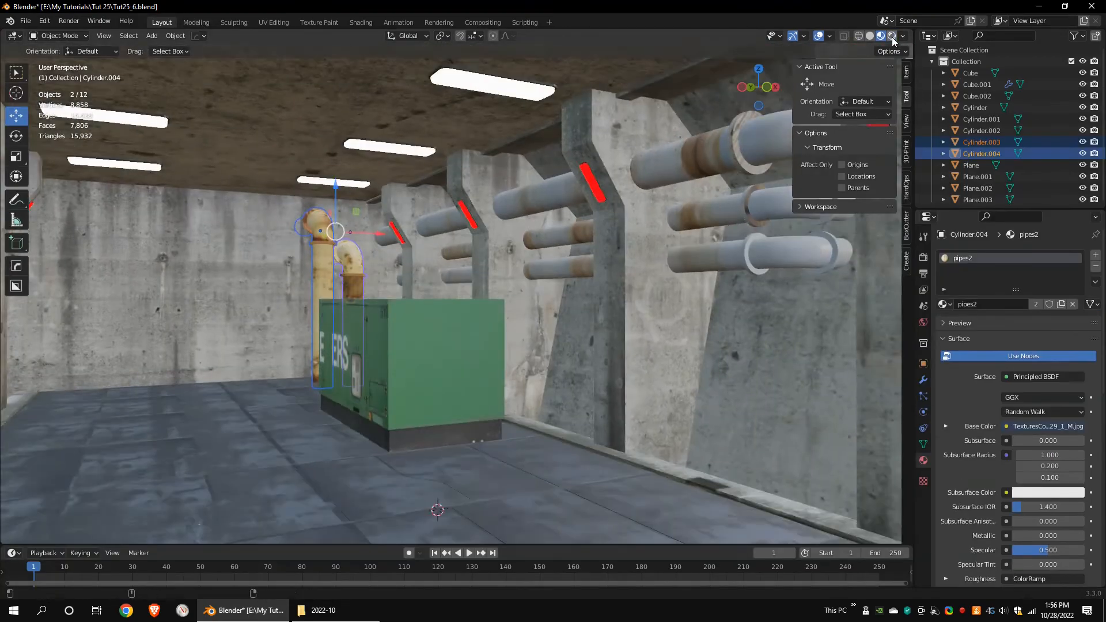
Step: Preview the corridor in Rendered shading and show the Cycles render settings
left_click(361, 22)
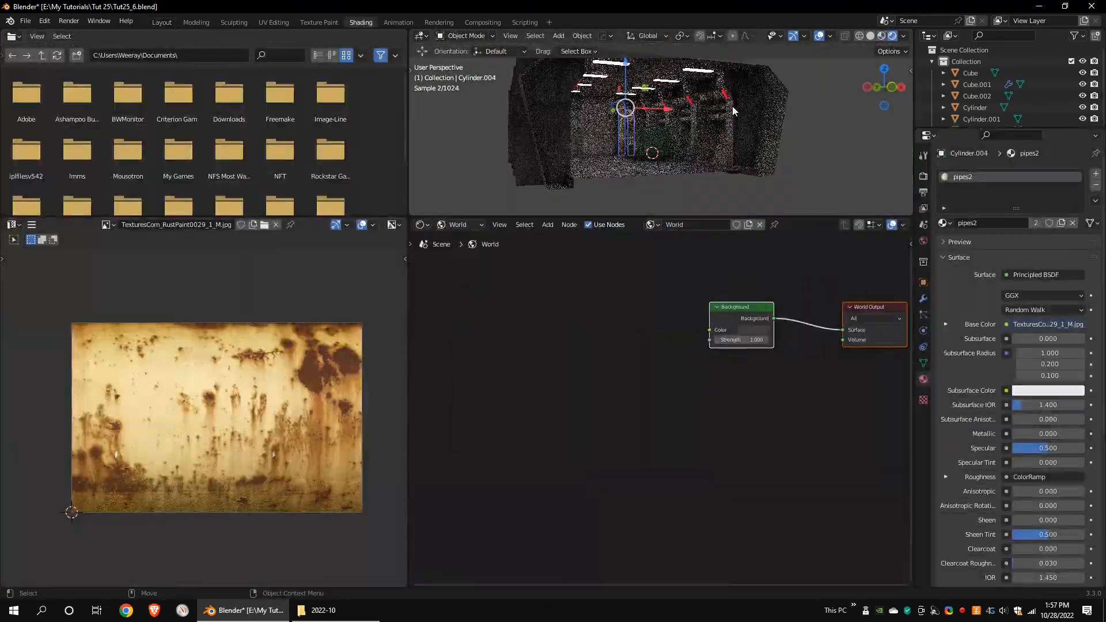
left_click(162, 22)
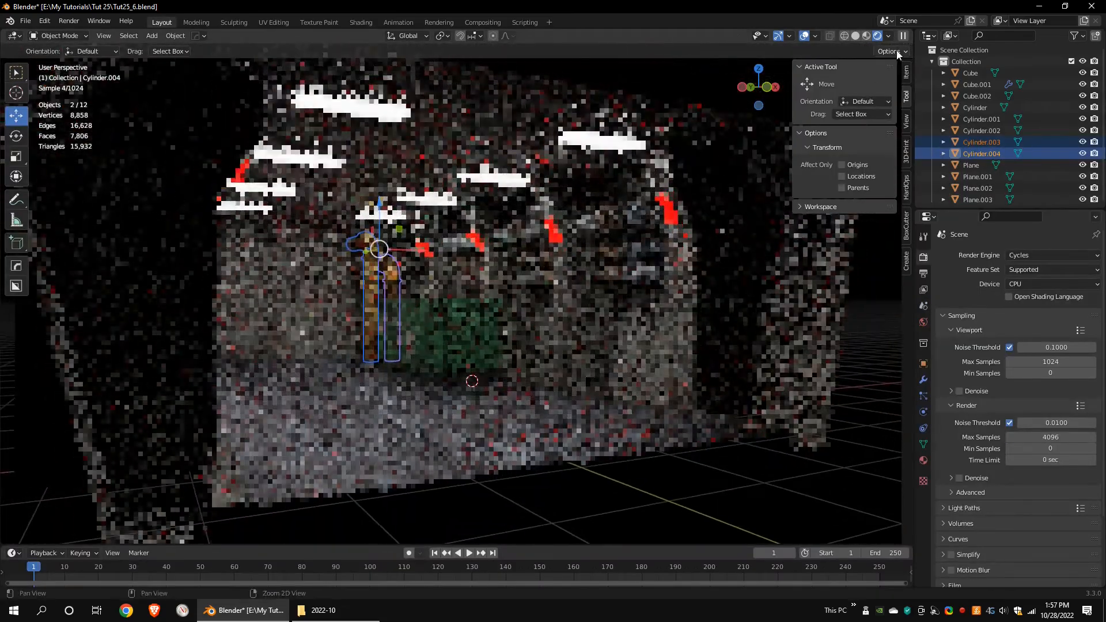